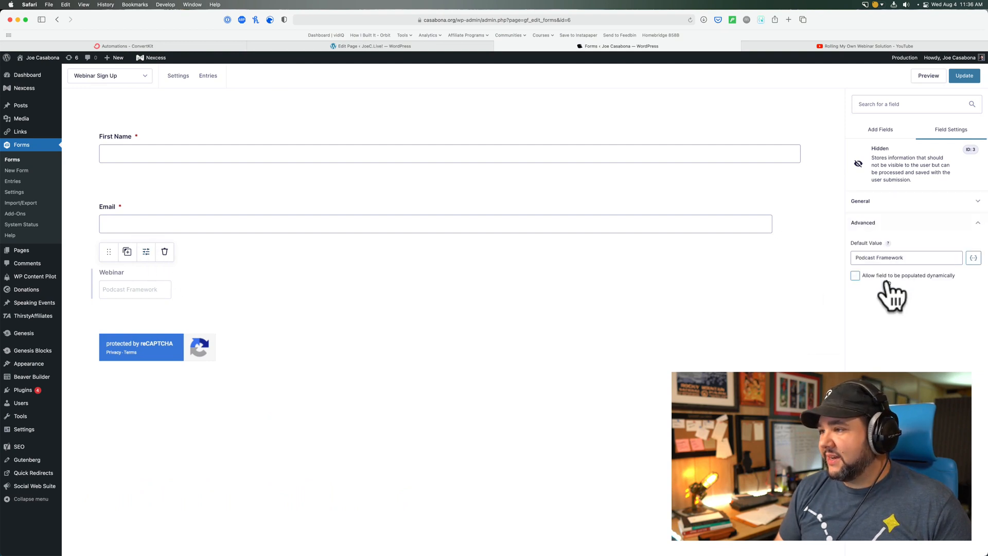
Enable dynamic population on the hidden Webinar field with parameter name 'webinar'.
click(856, 276)
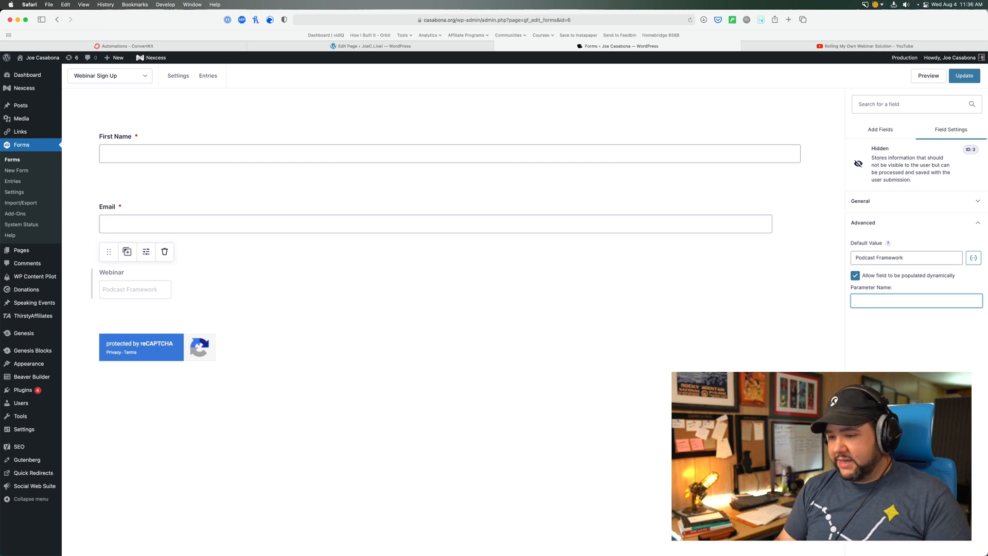
text(webinar)
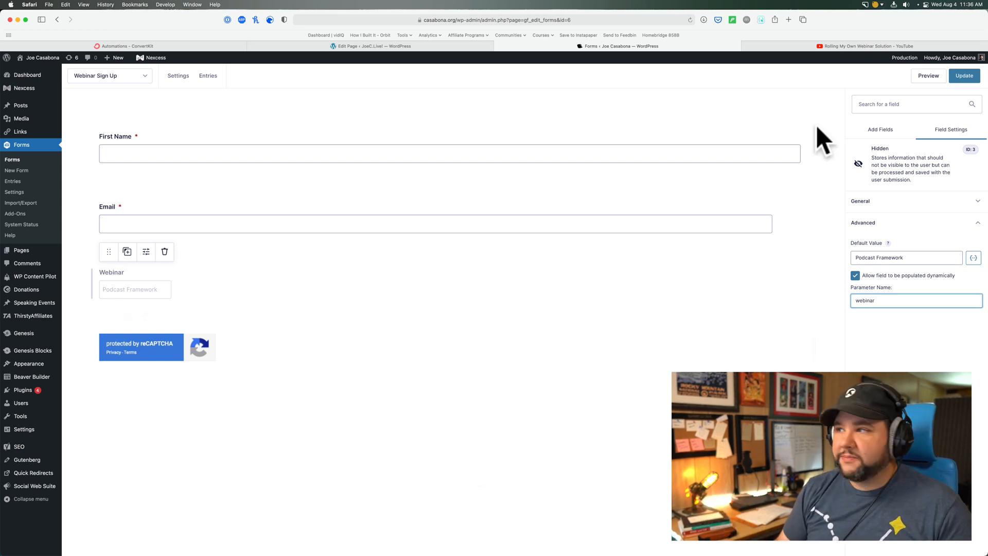
mouse_move(829, 255)
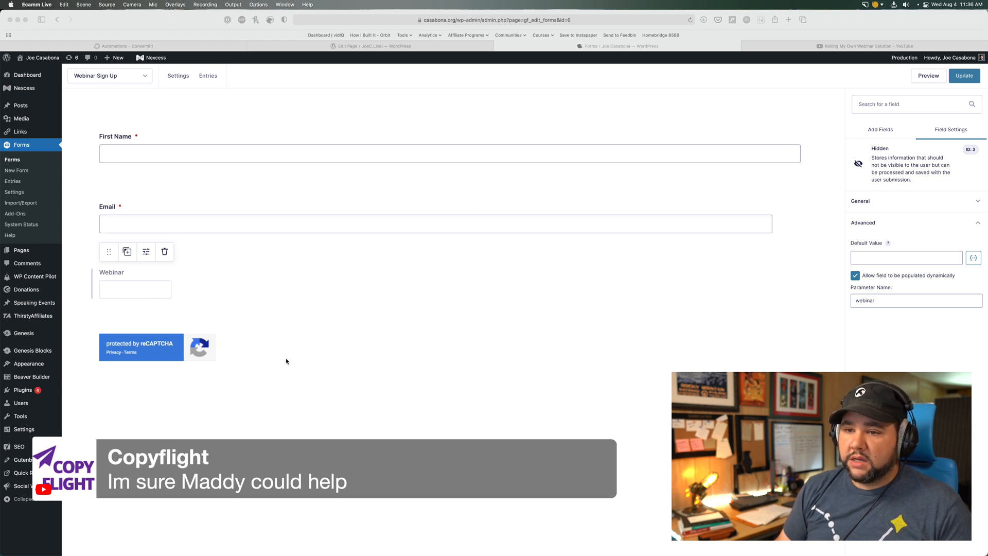
Set the Webinar field's default value to 'Webinar Not Set' and update the form.
click(906, 258)
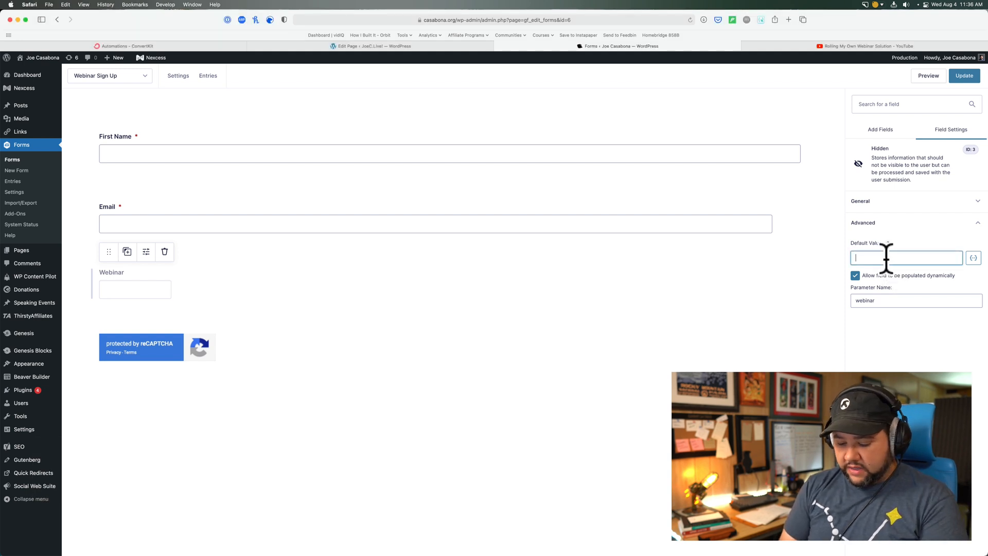
text(None)
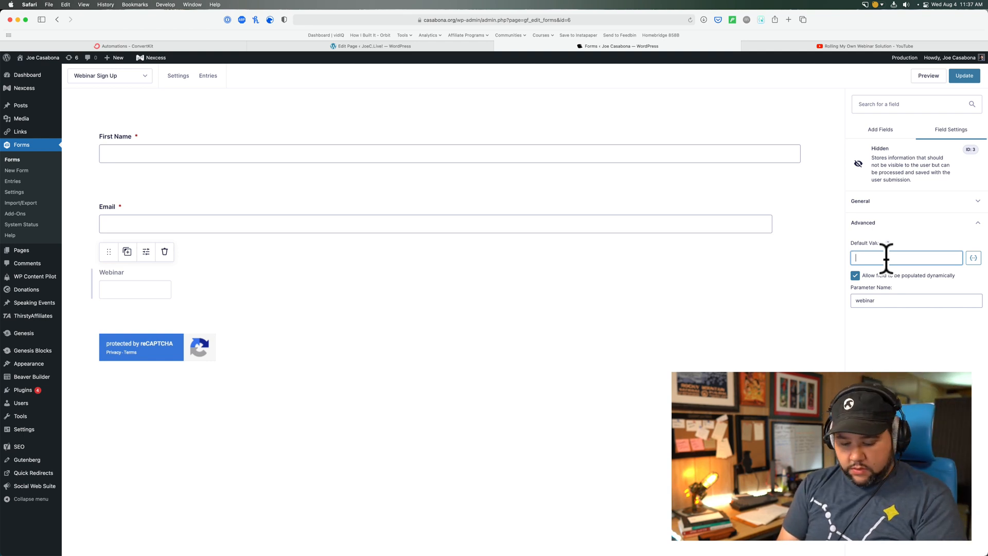
text(Webinar Note)
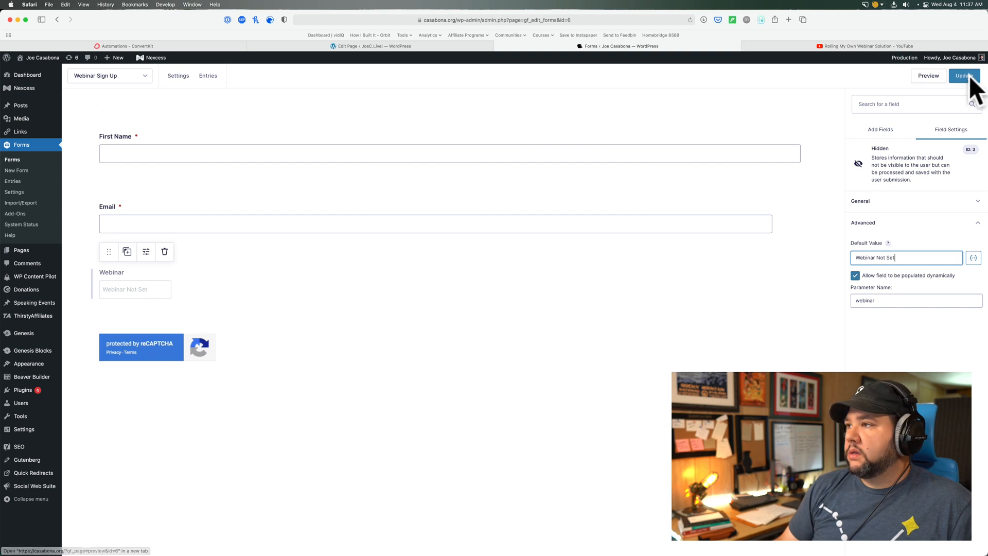
click(881, 129)
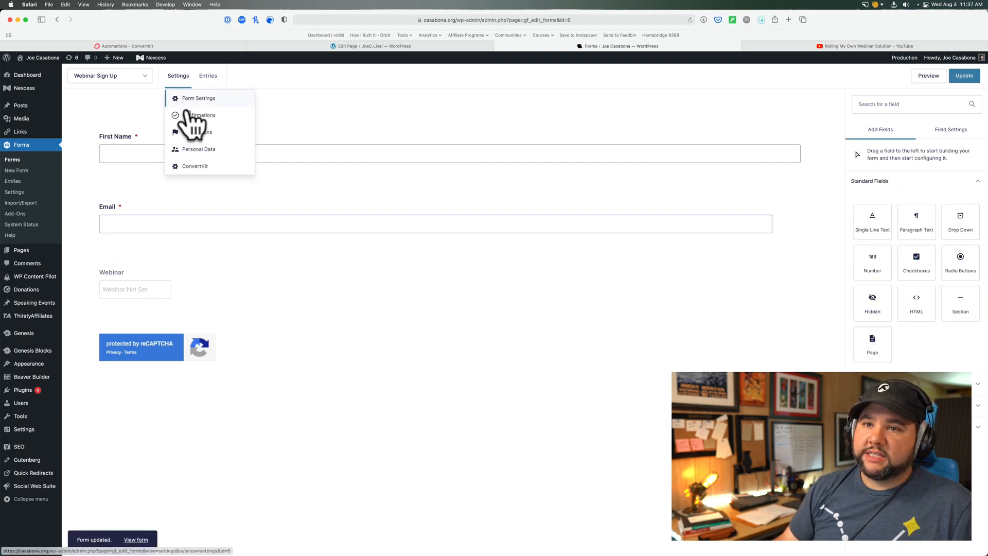
Edit the Webinar Sign Up ConvertKit feed and save it with the Webinar key mapping.
click(194, 166)
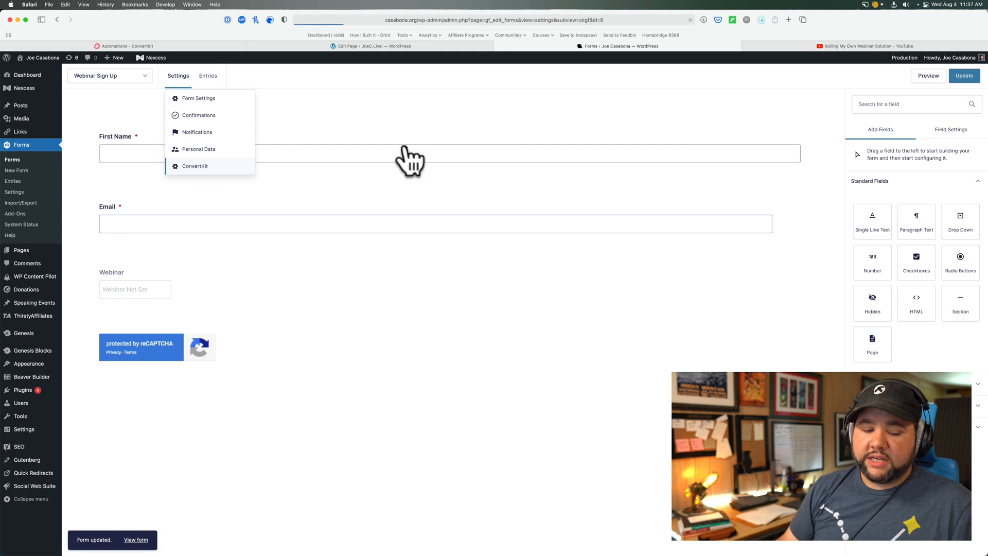
click(194, 165)
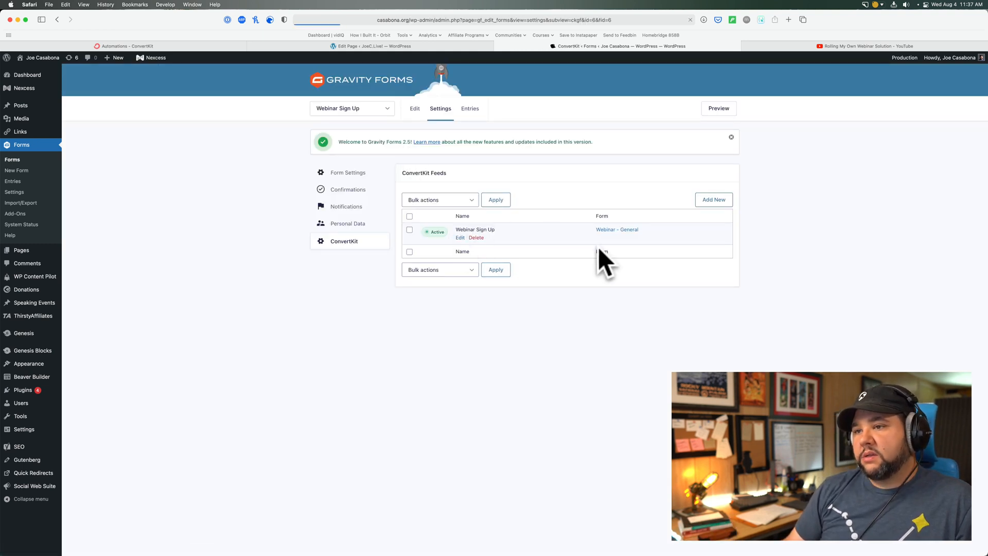
click(460, 238)
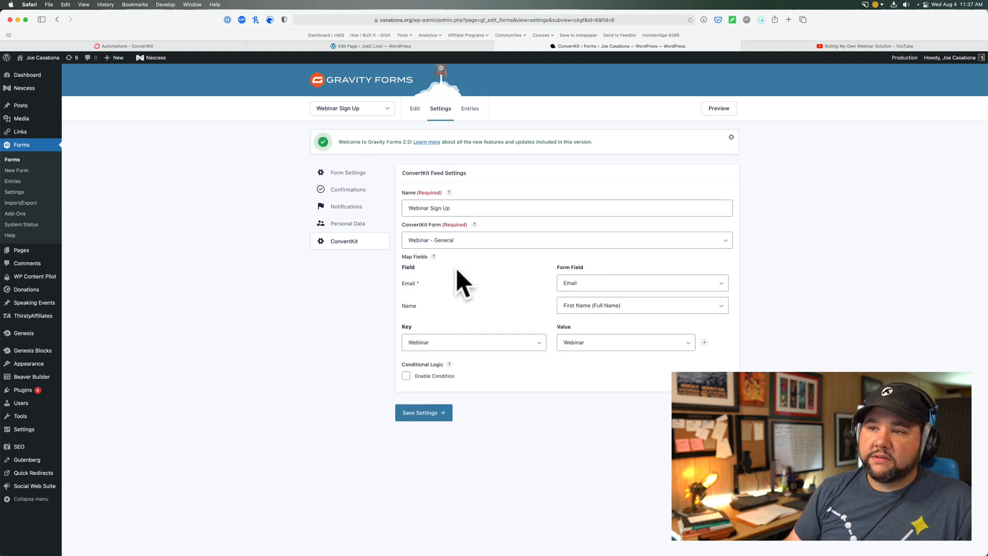
mouse_move(549, 316)
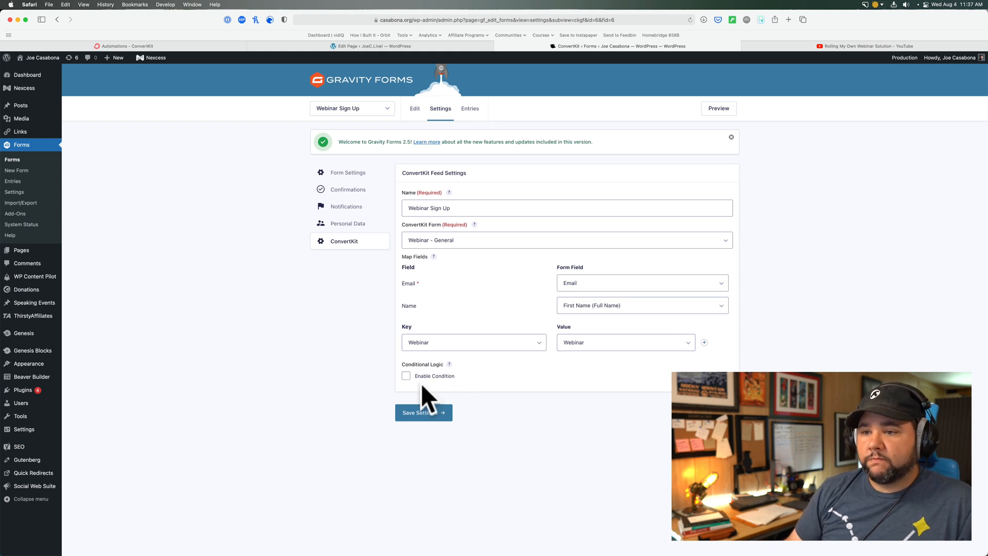
mouse_move(377, 333)
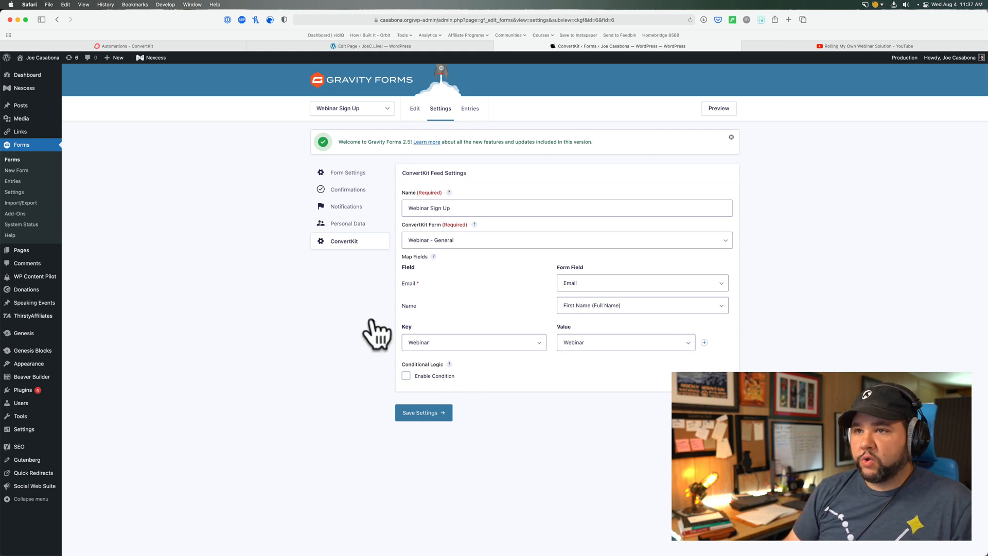
mouse_move(344, 60)
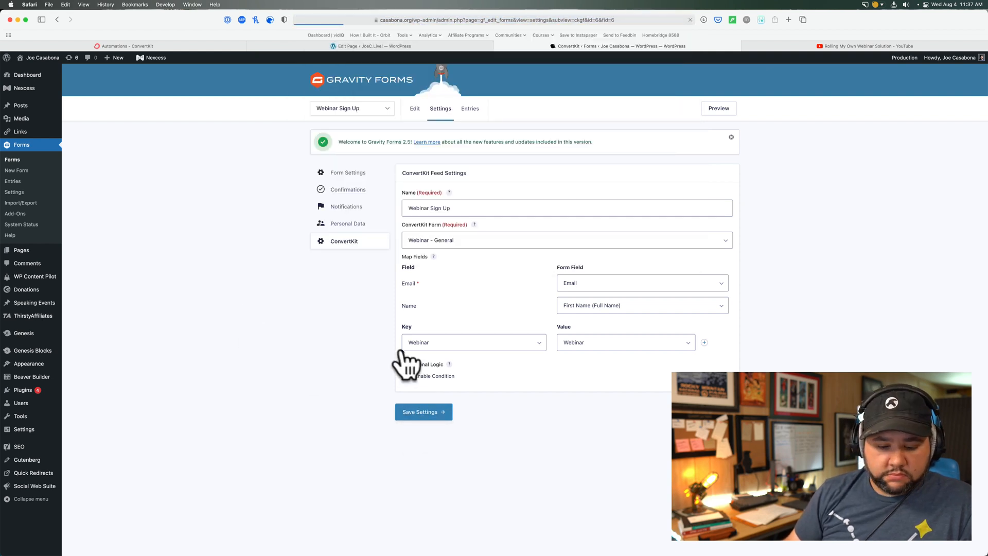
click(424, 412)
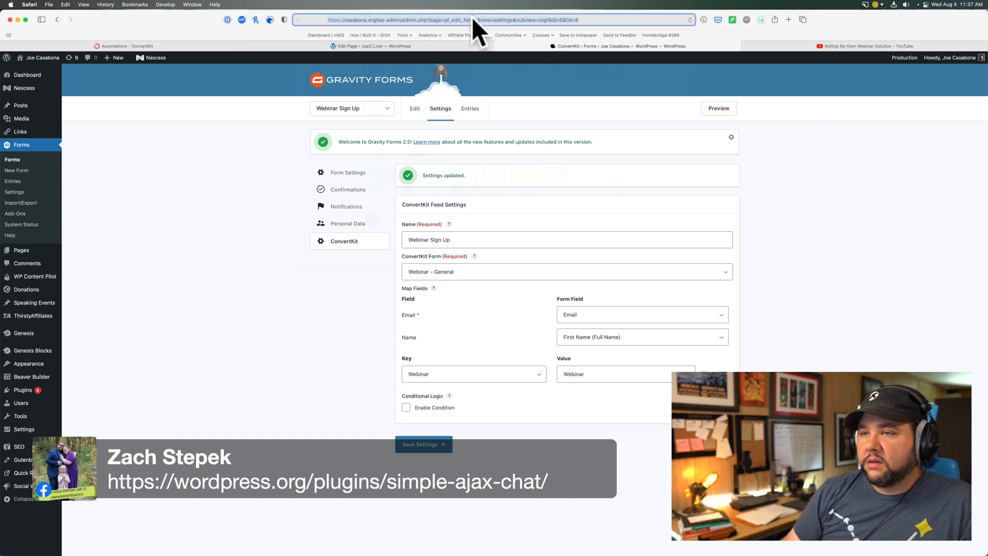
Enter casabona.org in Safari's address bar in place of the admin address.
click(492, 20)
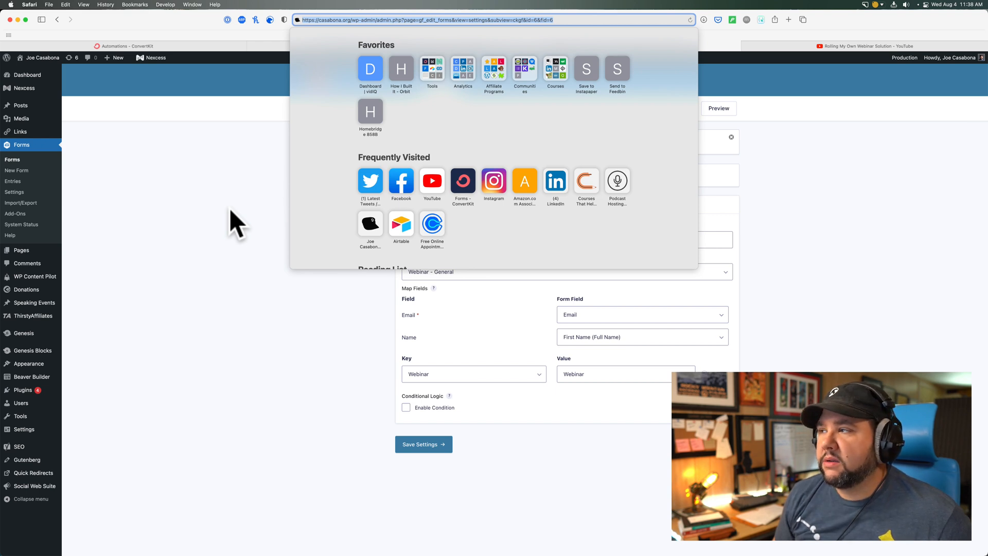
mouse_move(214, 217)
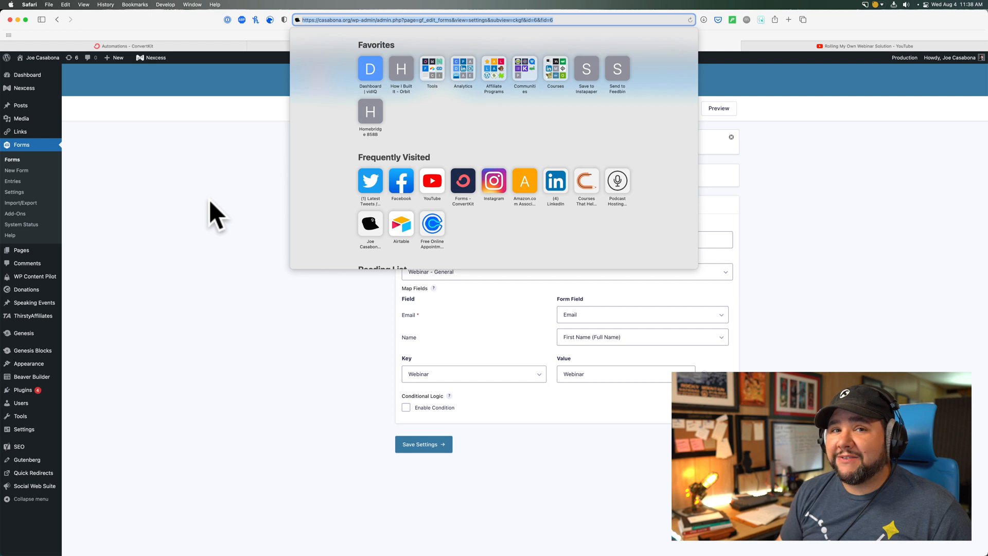
text(casabona.org/)
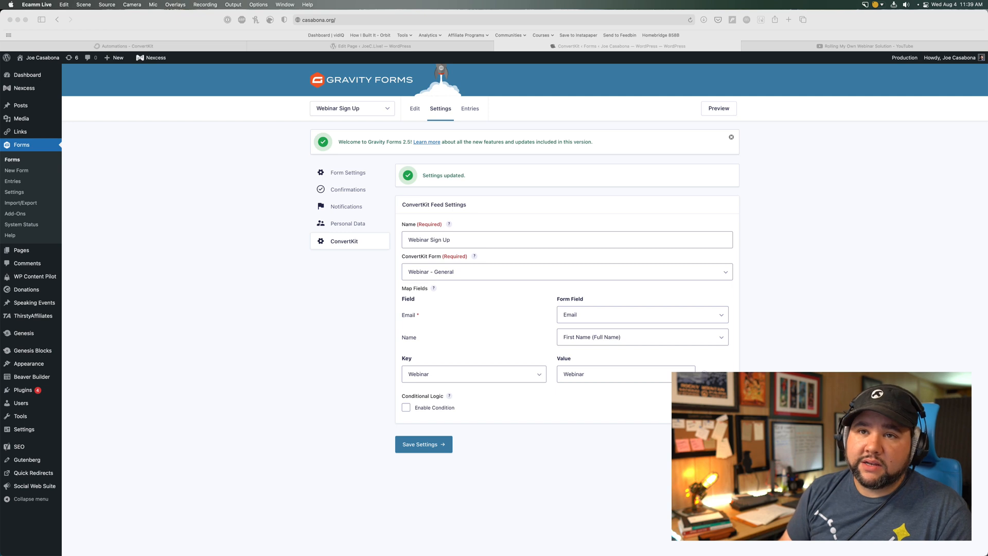
mouse_move(152, 39)
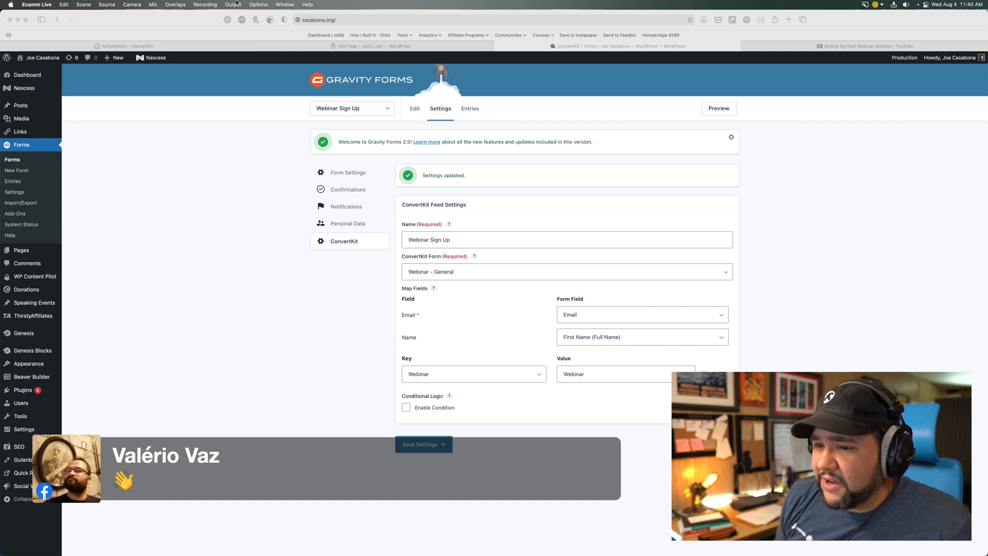
mouse_move(239, 30)
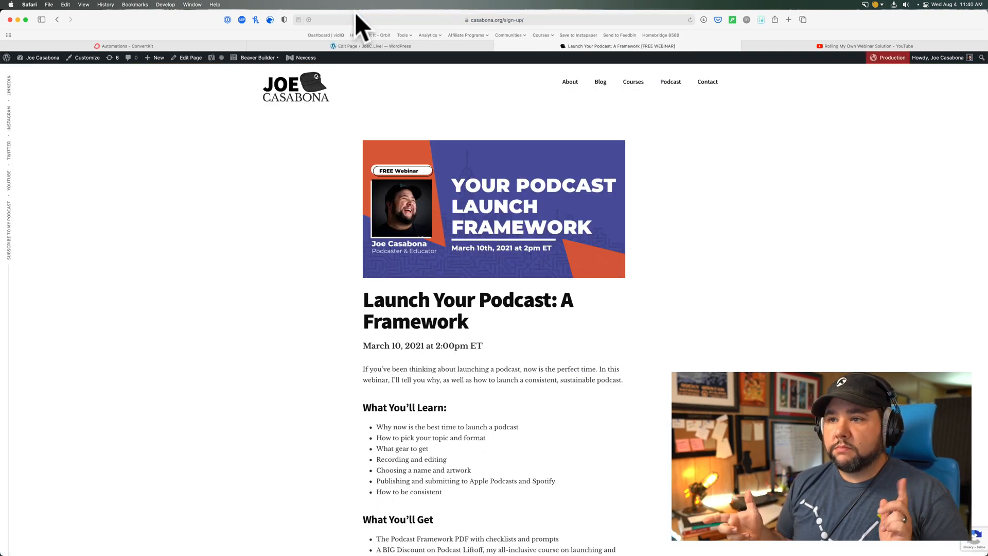
Scroll to the Webinar Sign Up form on the live page and inspect its element.
scroll(down, 3)
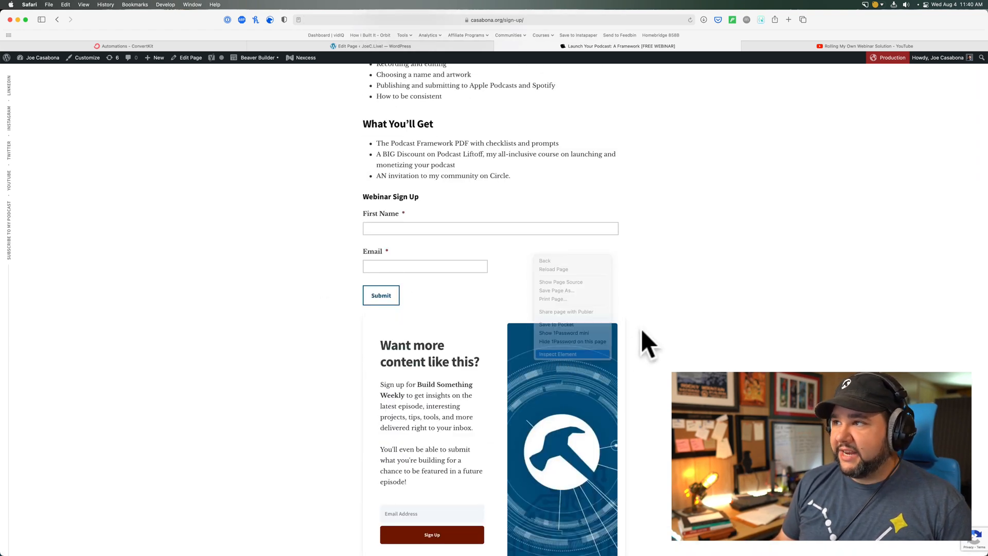
click(557, 353)
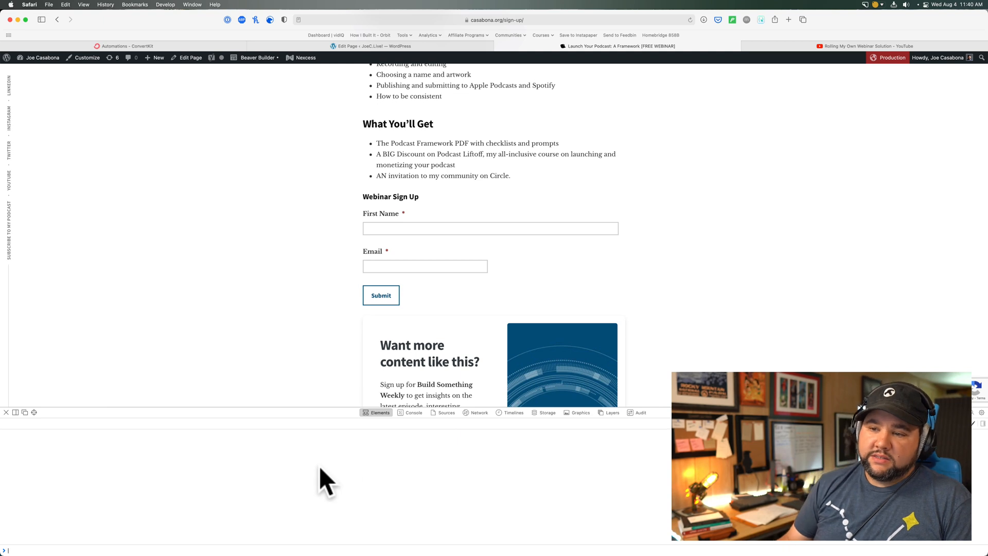
mouse_move(385, 520)
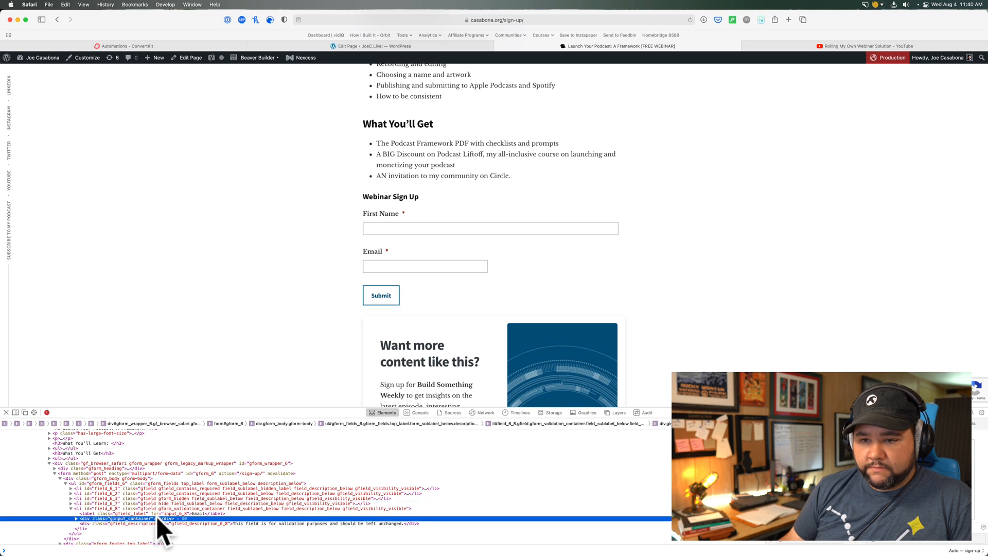
mouse_move(145, 503)
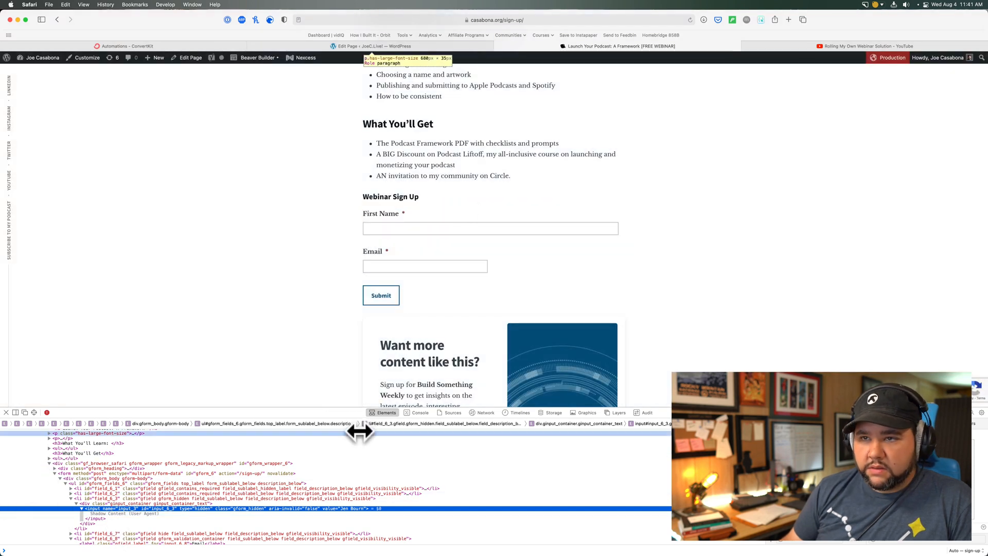
Flush the site's object cache via the Nexcess hosting menu.
click(304, 58)
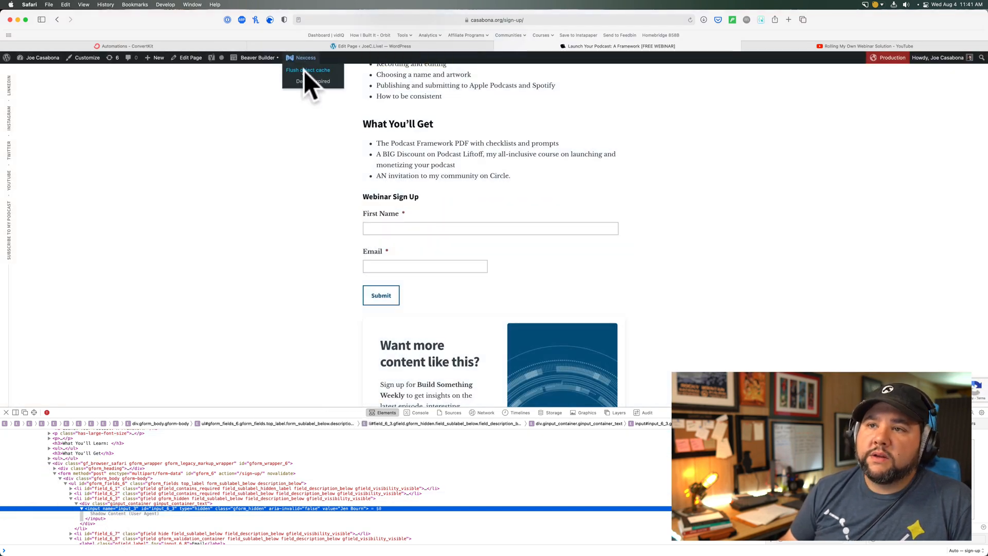
click(308, 70)
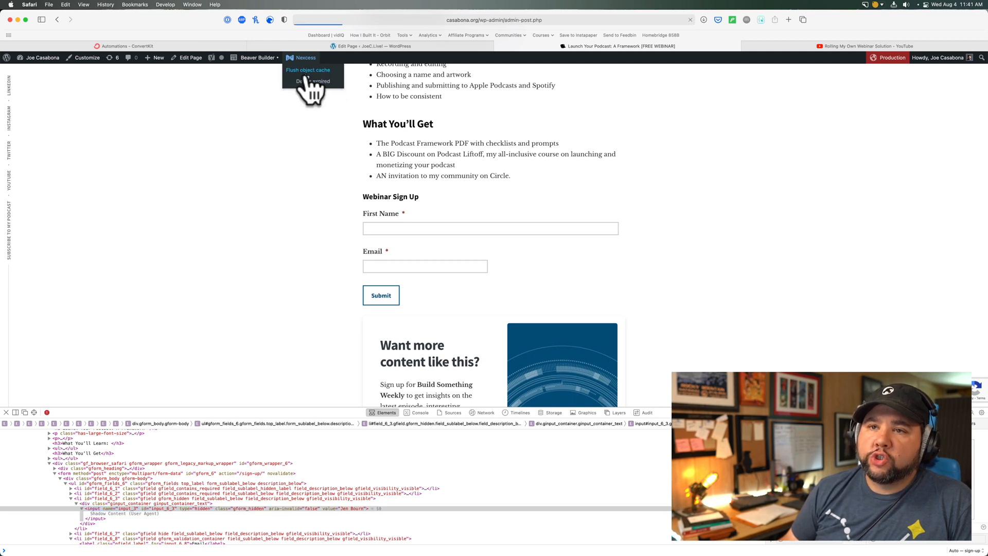
click(308, 69)
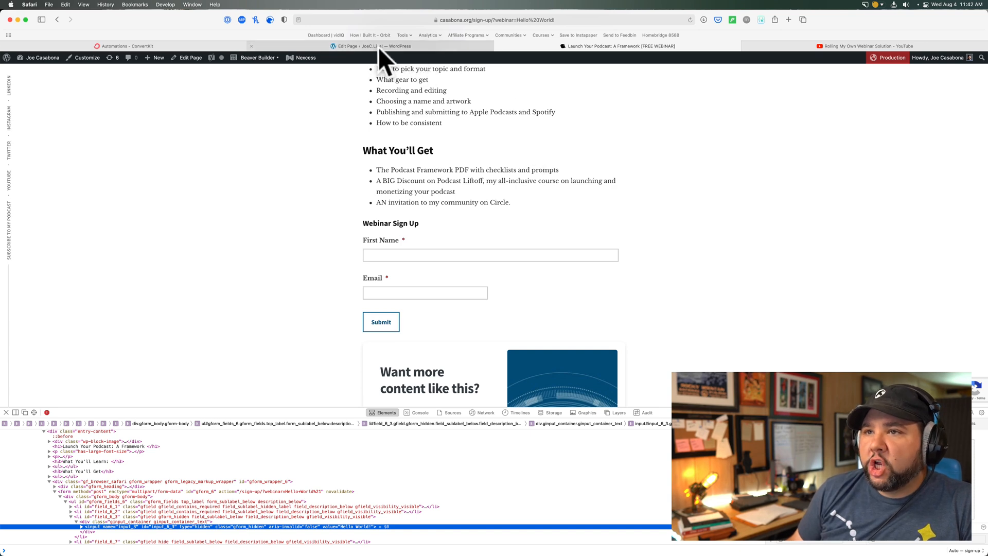
Navigate Safari to casabona.org to reach the Gravity Forms forms list.
click(492, 20)
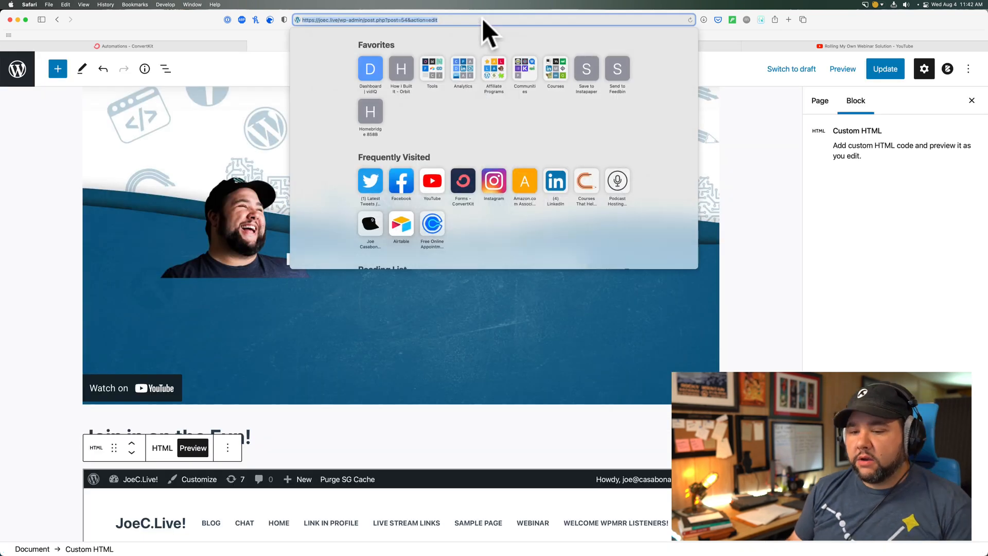
text(casabona.org/wp-admin/admin.php?page=gf_edit_forms)
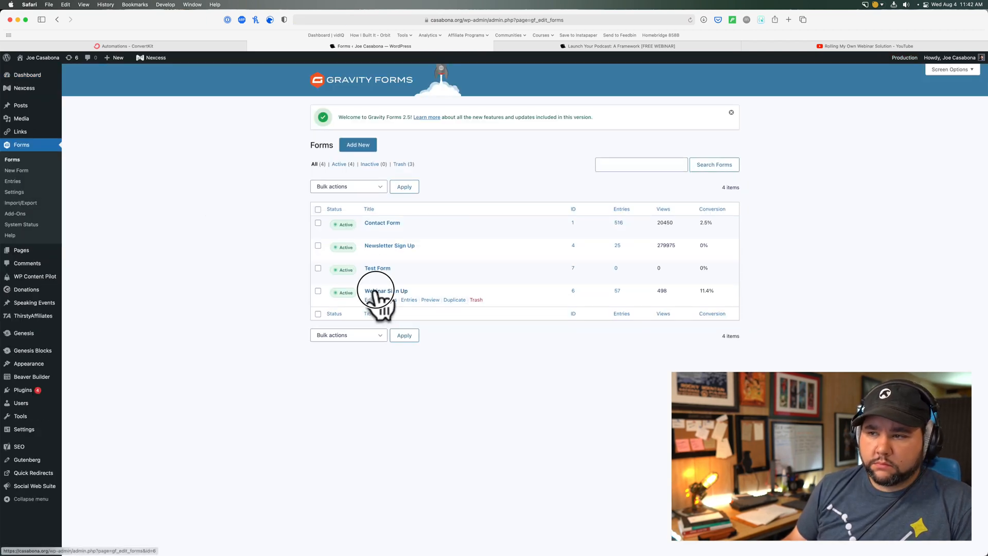
Review the Webinar Sign Up form's hidden field, then switch to the Sign Up page editor.
click(384, 291)
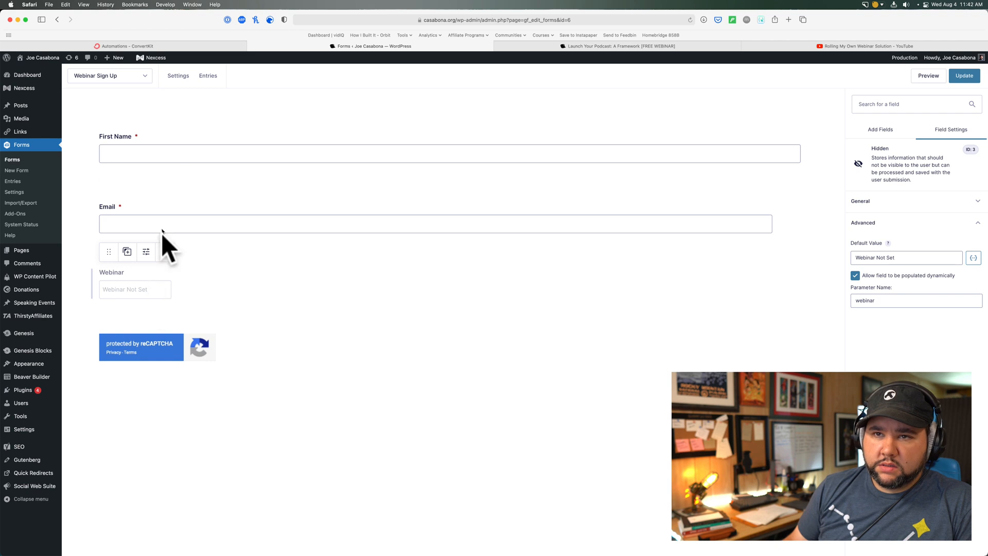
click(179, 76)
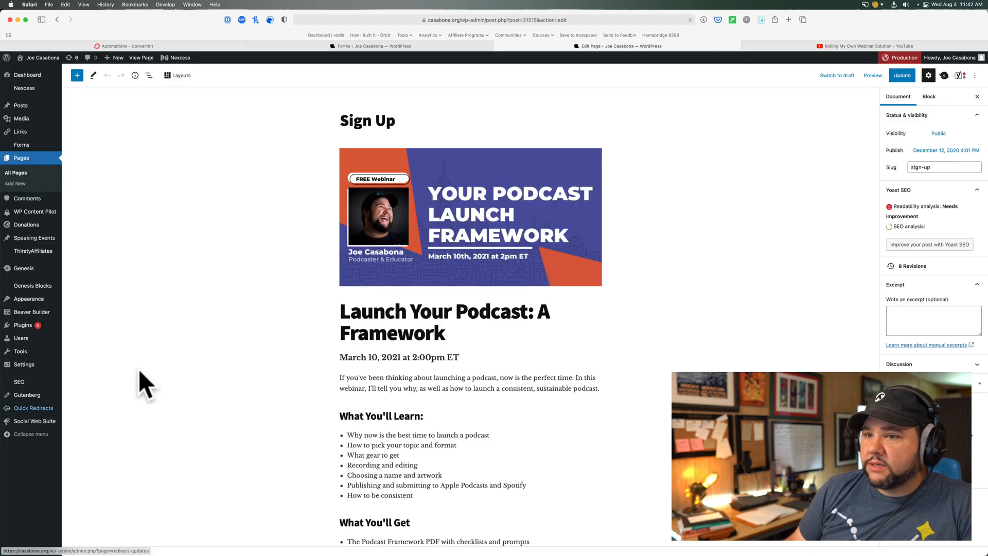
Scroll the Sign Up page down to the Gravity Forms block showing 'Error loading block'.
scroll(down, 3)
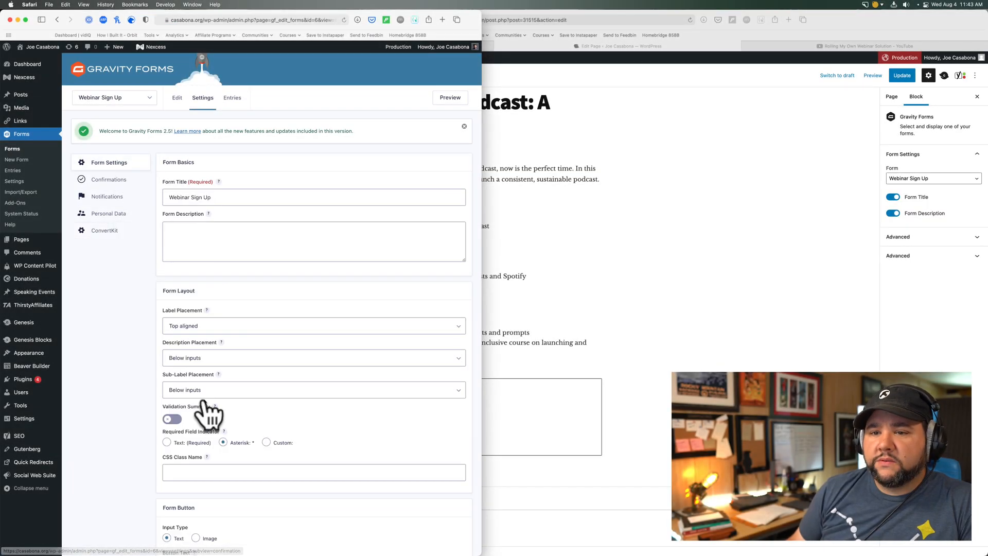
scroll(down, 3)
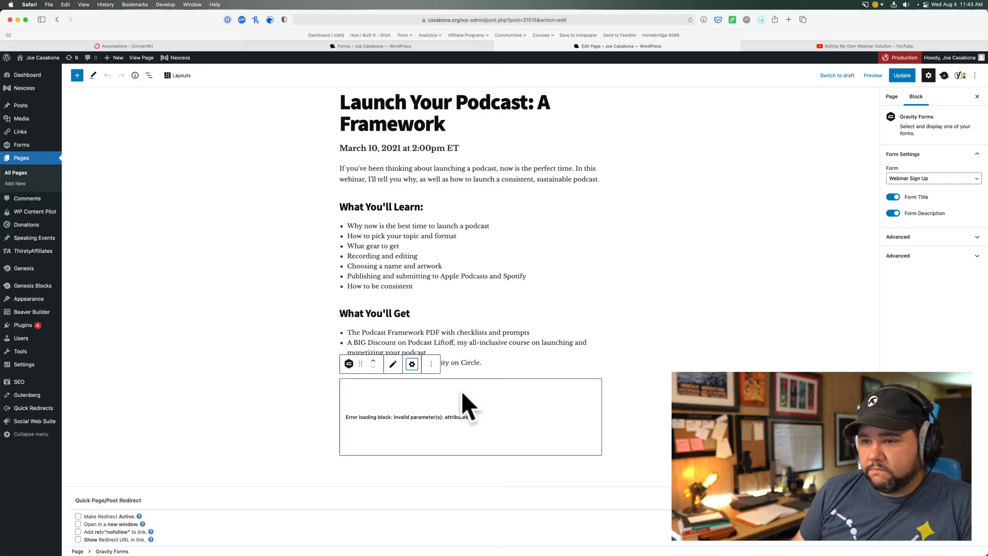
Remove the broken form block and insert a new Gravity Forms block via /gra.
click(432, 363)
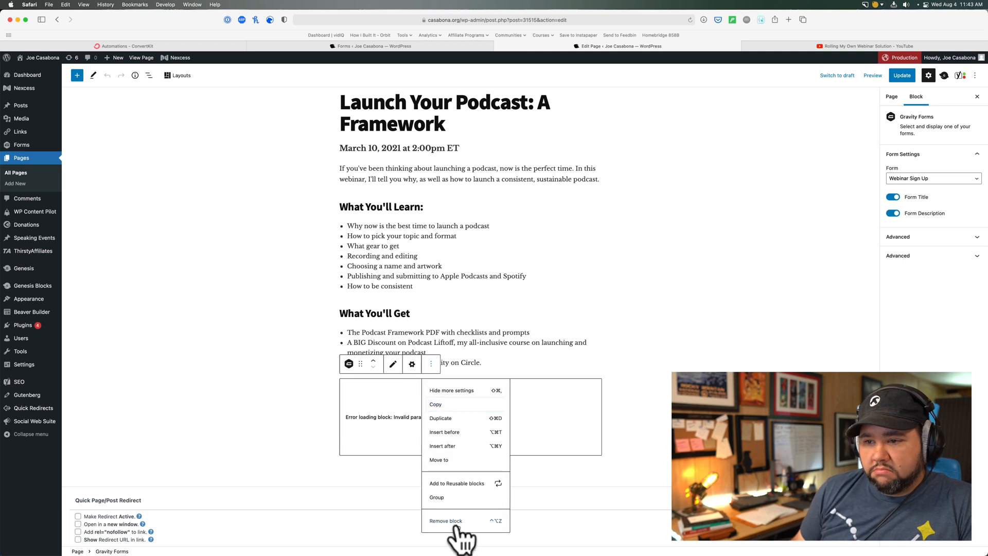
click(446, 521)
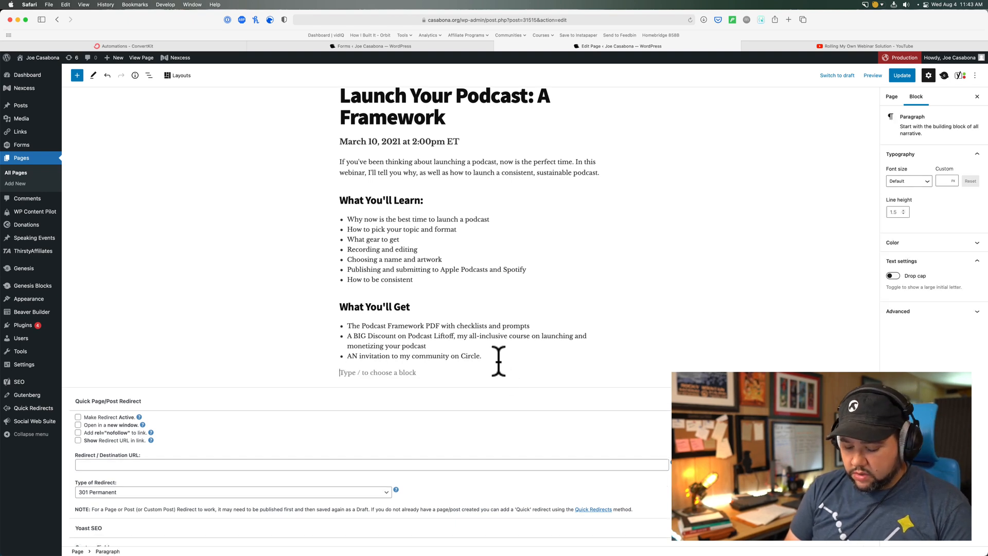
text(/gra)
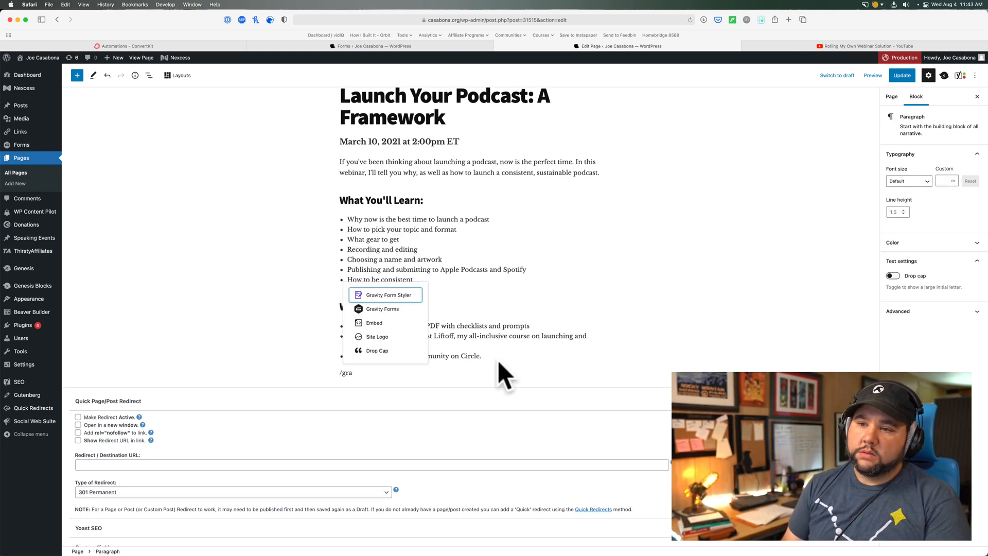
click(382, 308)
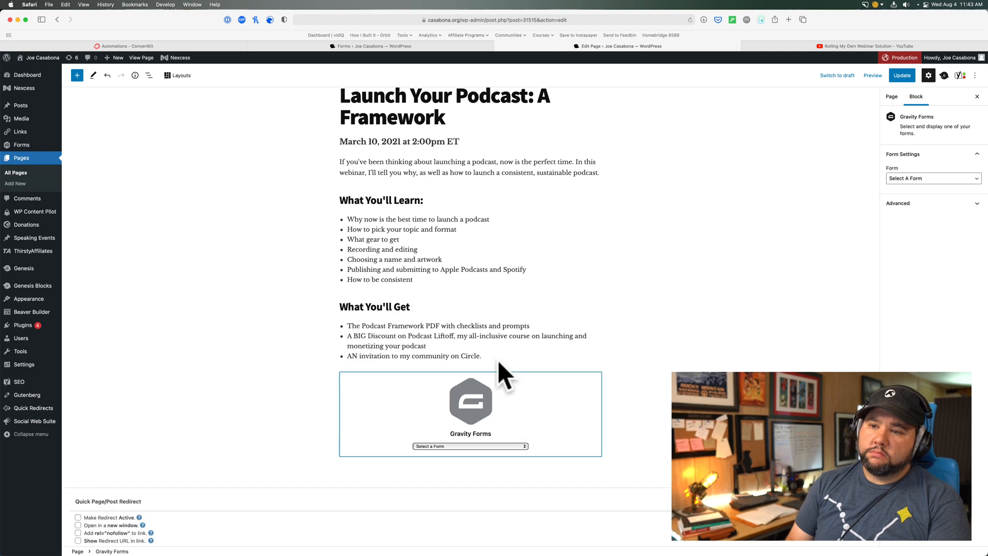
Embed Webinar Sign Up with title and description hidden, update, and view the live page.
click(470, 446)
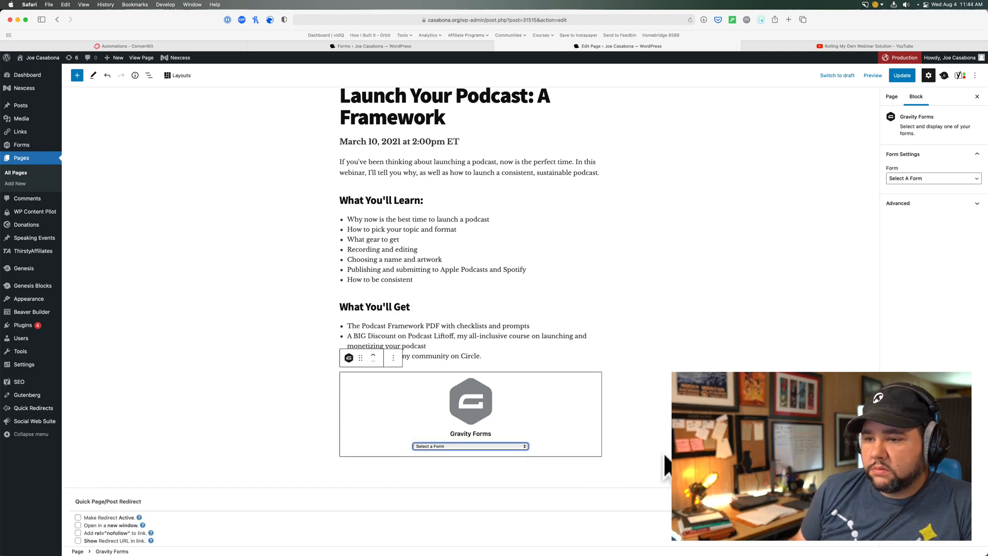
click(933, 178)
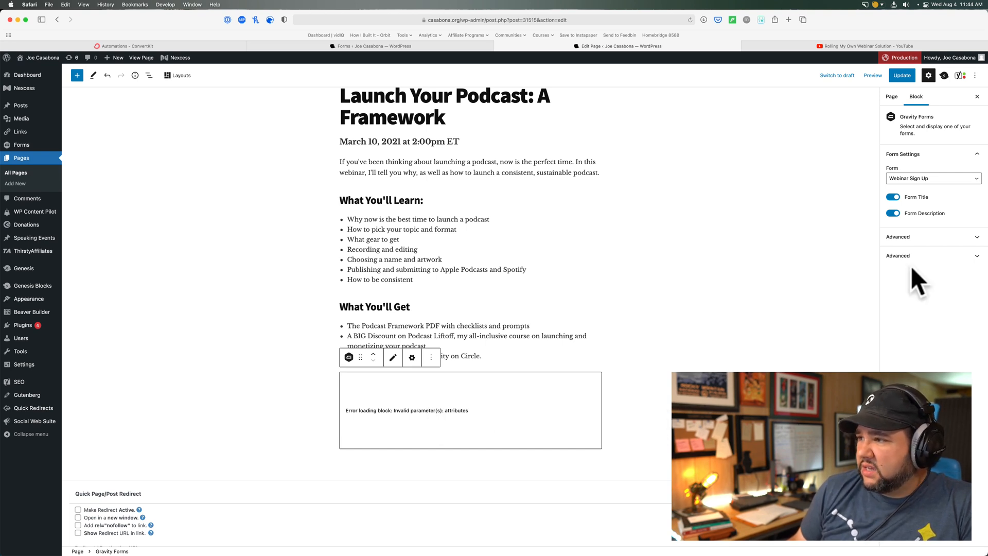
click(893, 197)
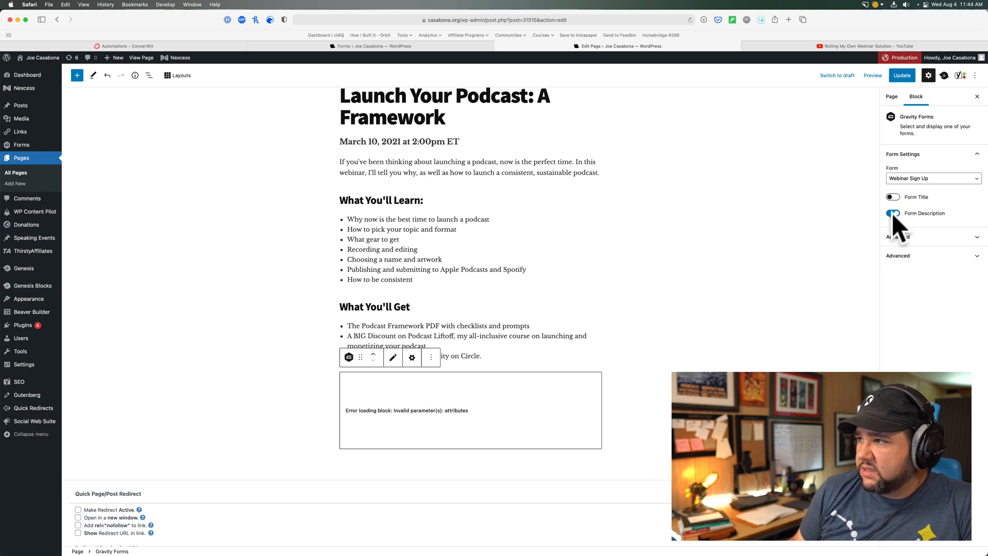
click(902, 76)
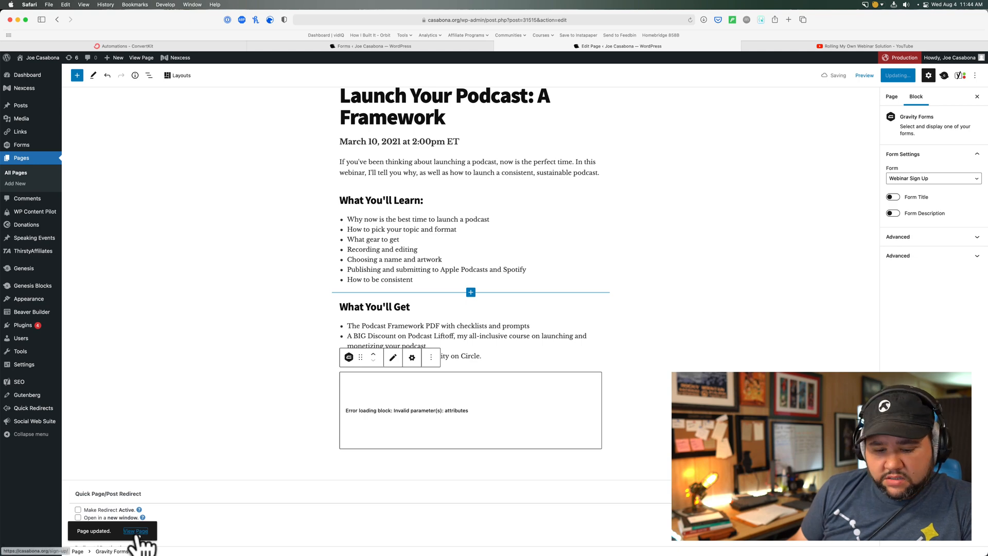
click(136, 531)
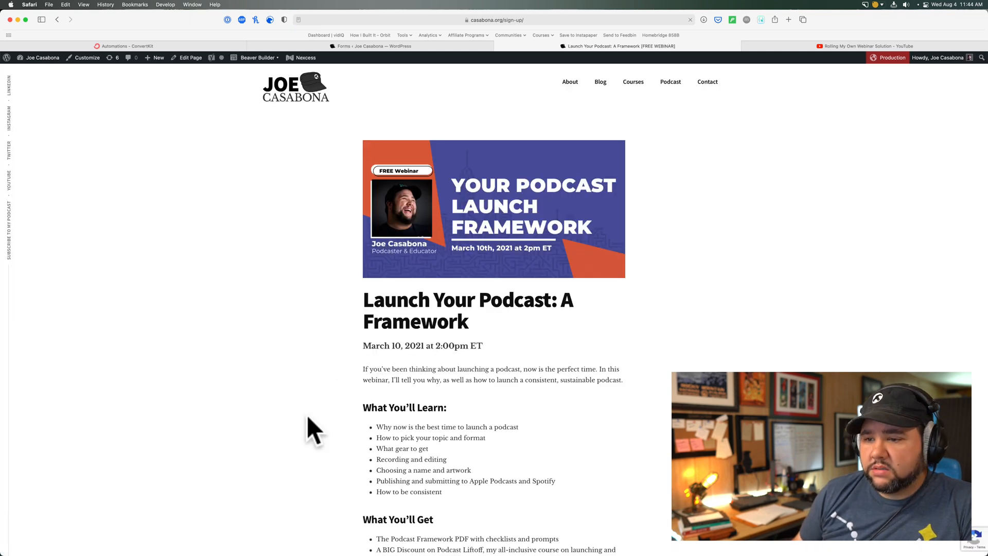
Scroll down the live sign-up page to the embedded form showing First Name, Email and Submit.
scroll(down, 3)
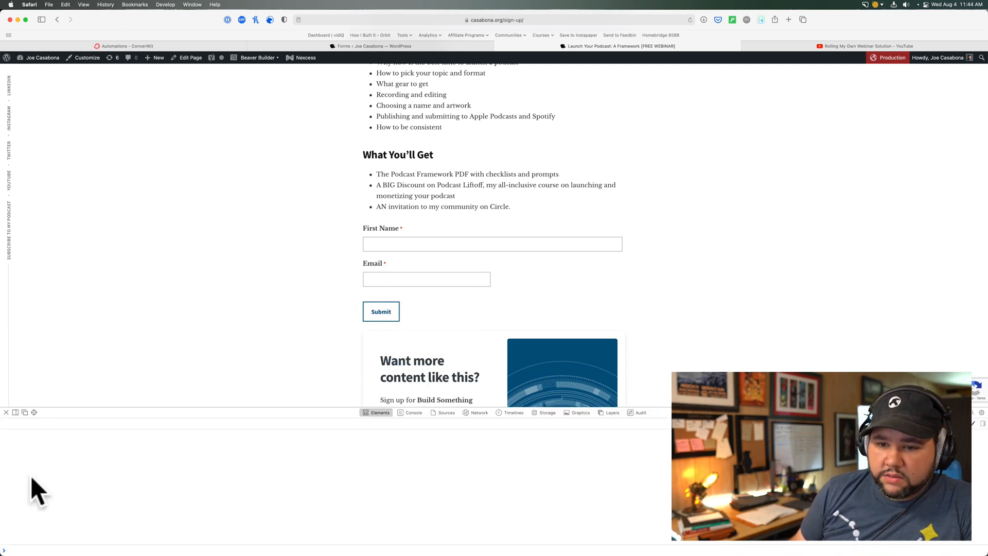
mouse_move(12, 441)
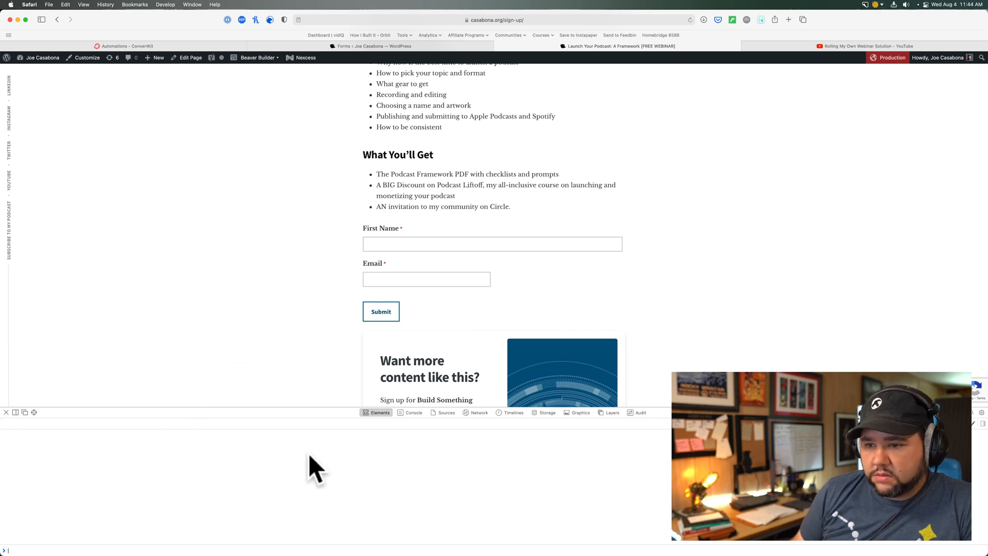
mouse_move(290, 416)
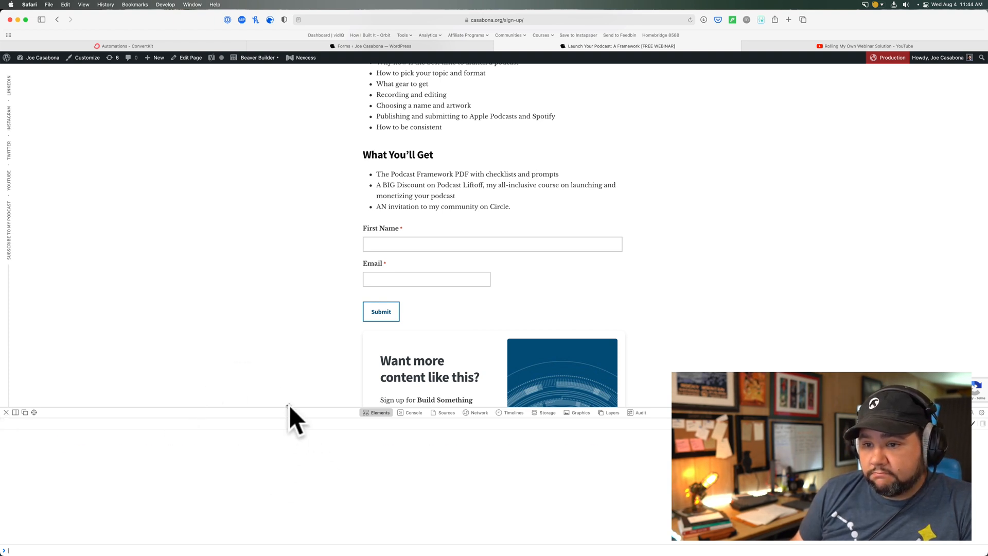